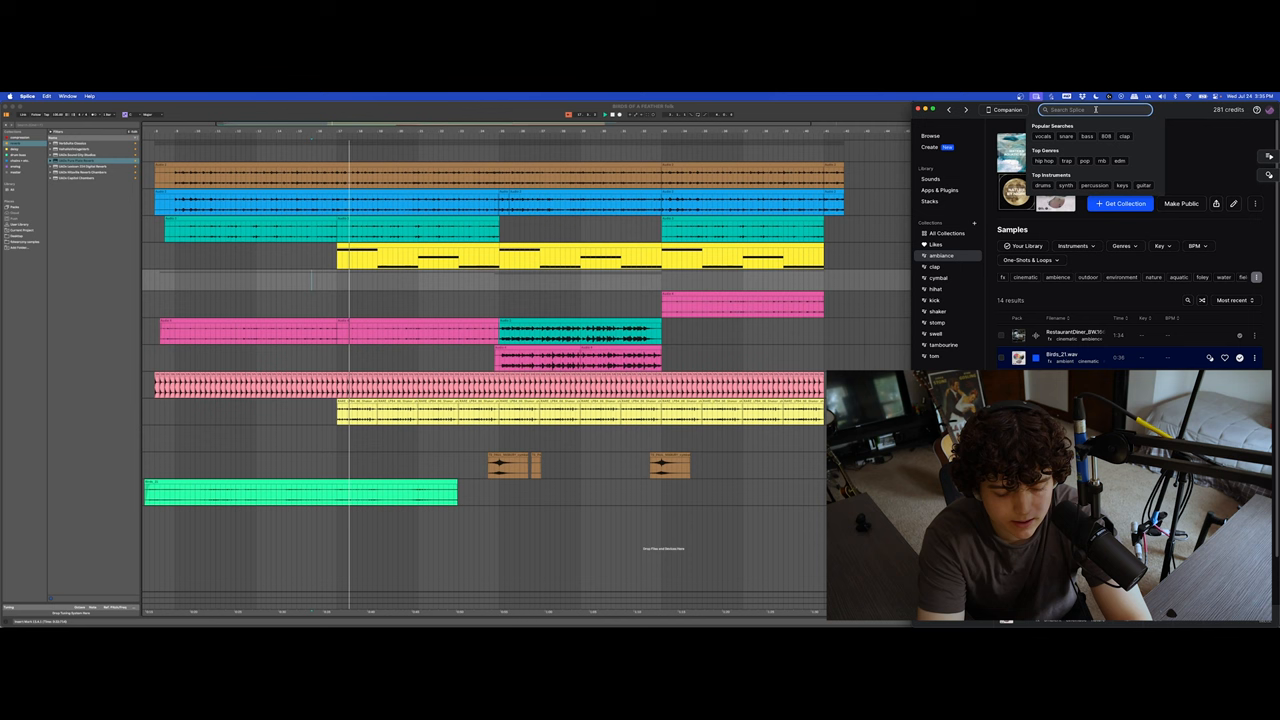
Search the Splice sample library for 'organ' to list matching loop samples.
{"action": "type", "text": "organ"}
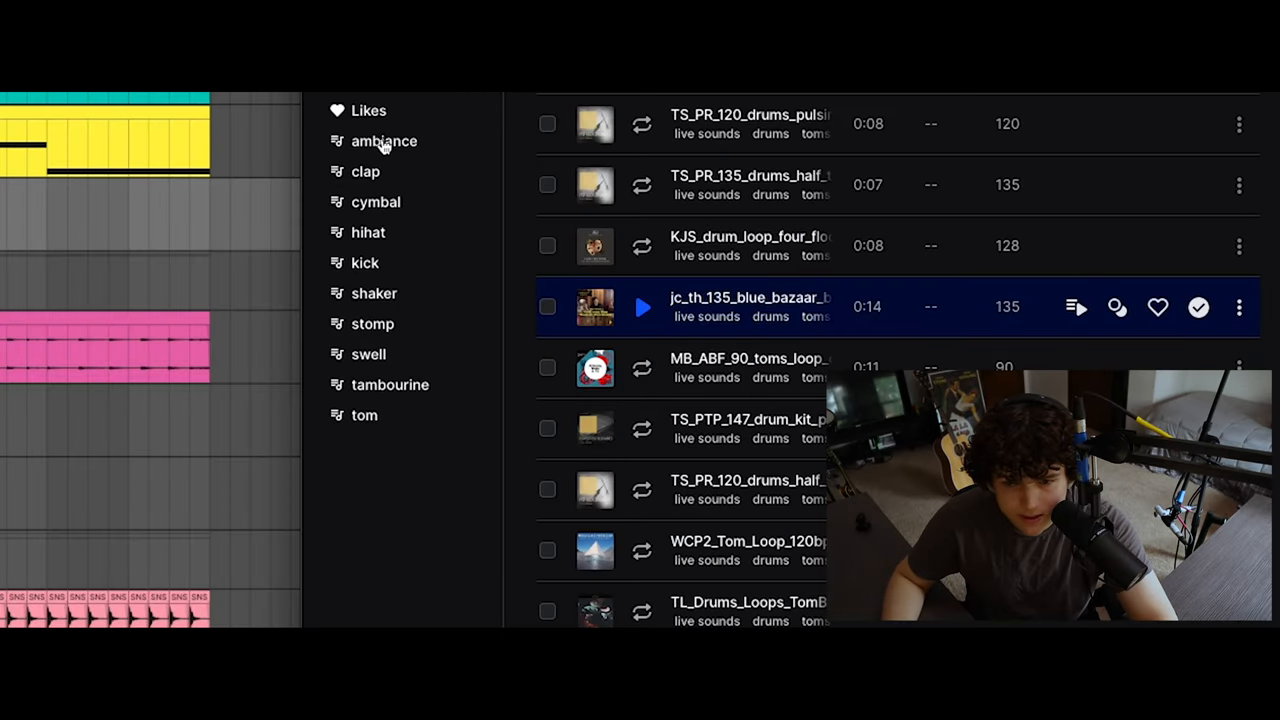
{"action": "left_click", "coordinate": [384, 140]}
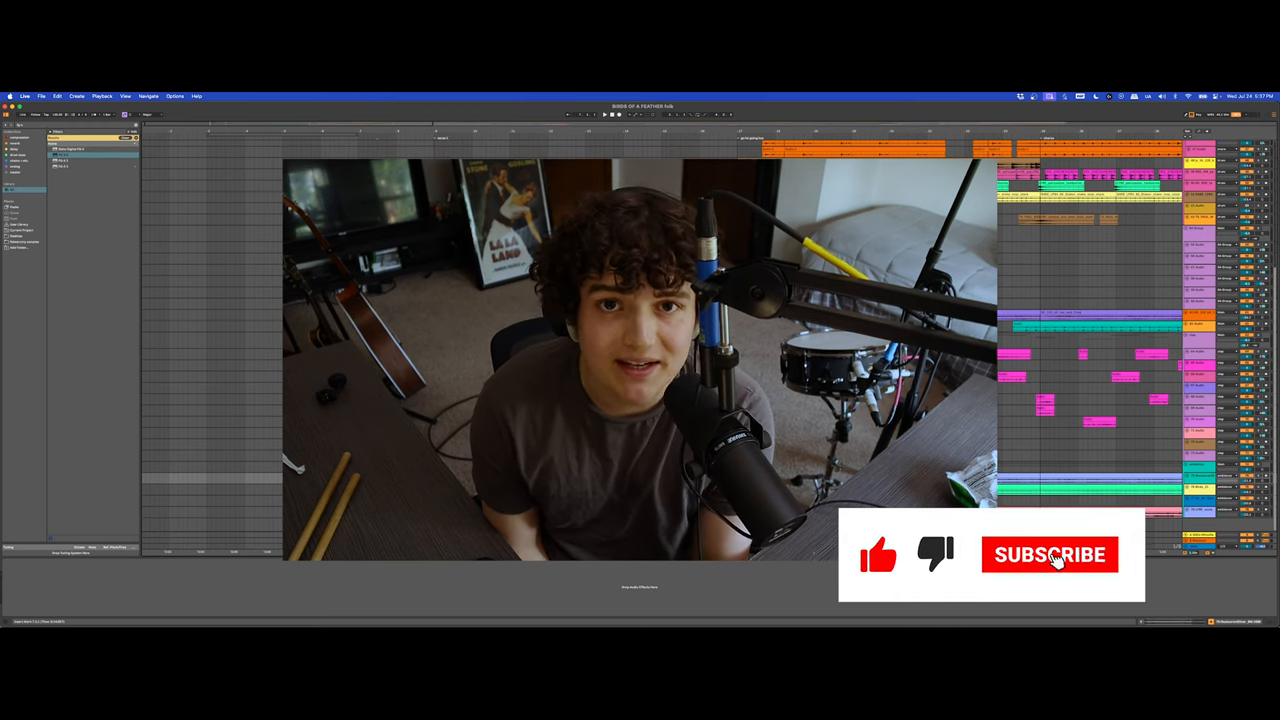
{"action": "left_click", "coordinate": [1048, 556]}
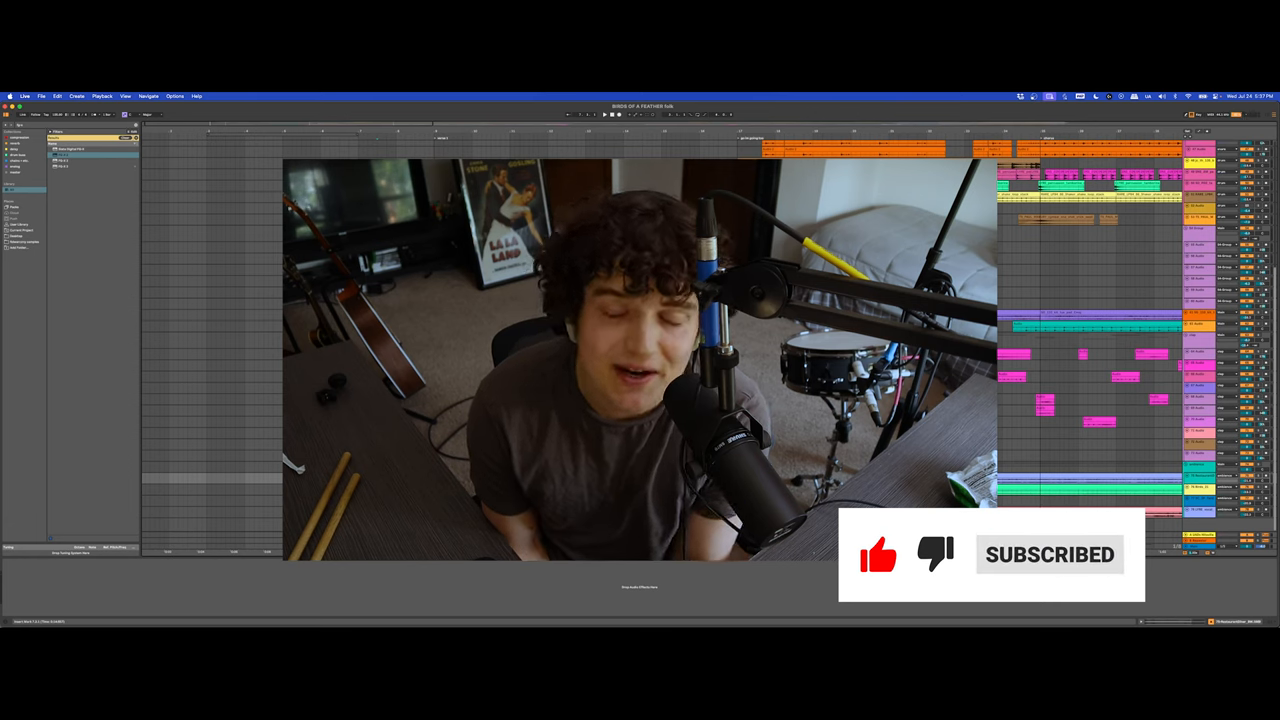